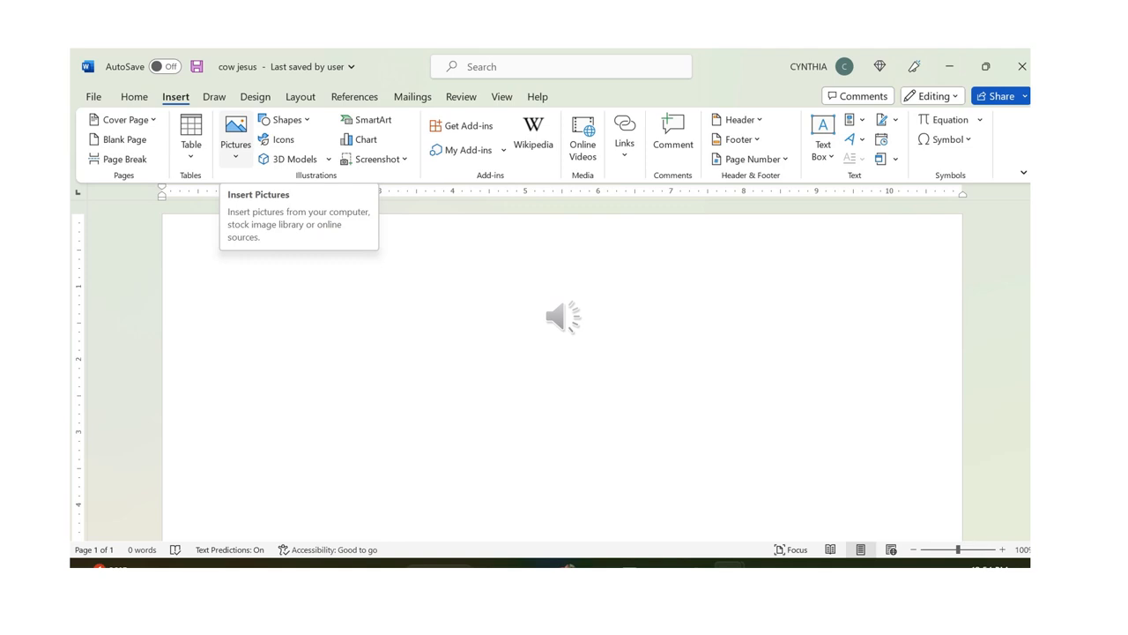
Begin inserting a picture into the blank document via Insert > Pictures
click(236, 127)
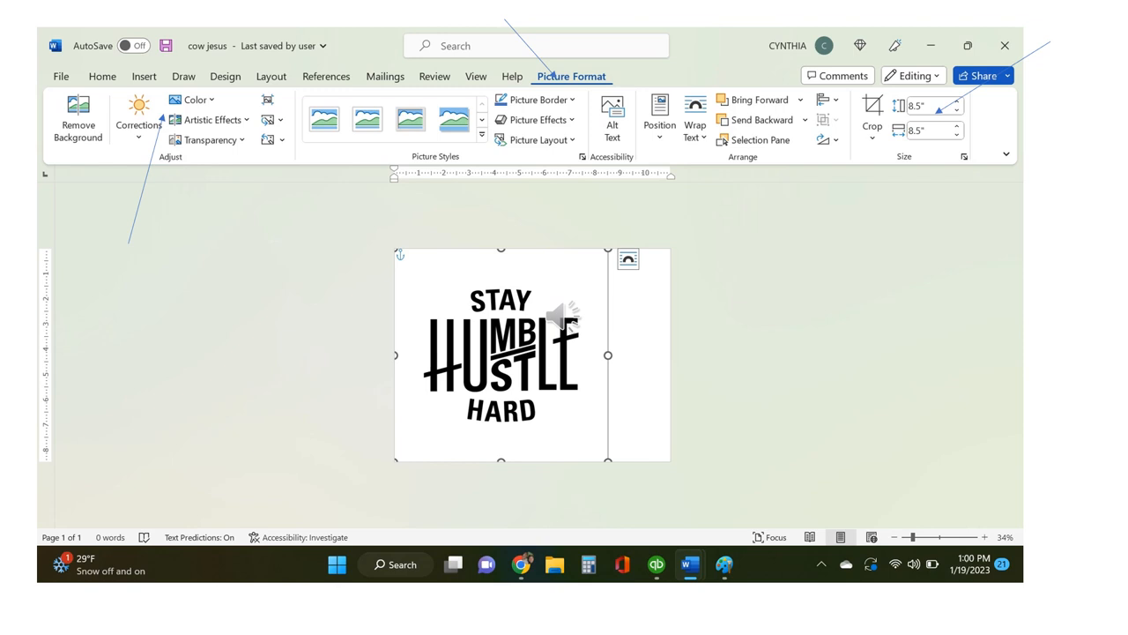
Set the picture's Height and Width to 8.5 inches in Picture Format
click(188, 99)
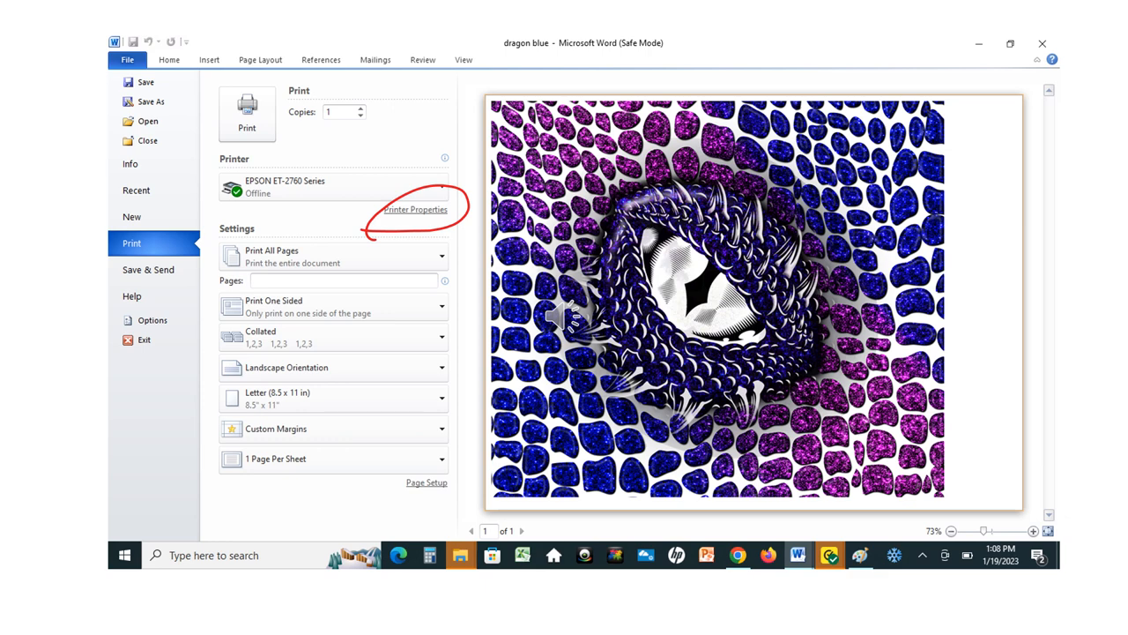
click(416, 208)
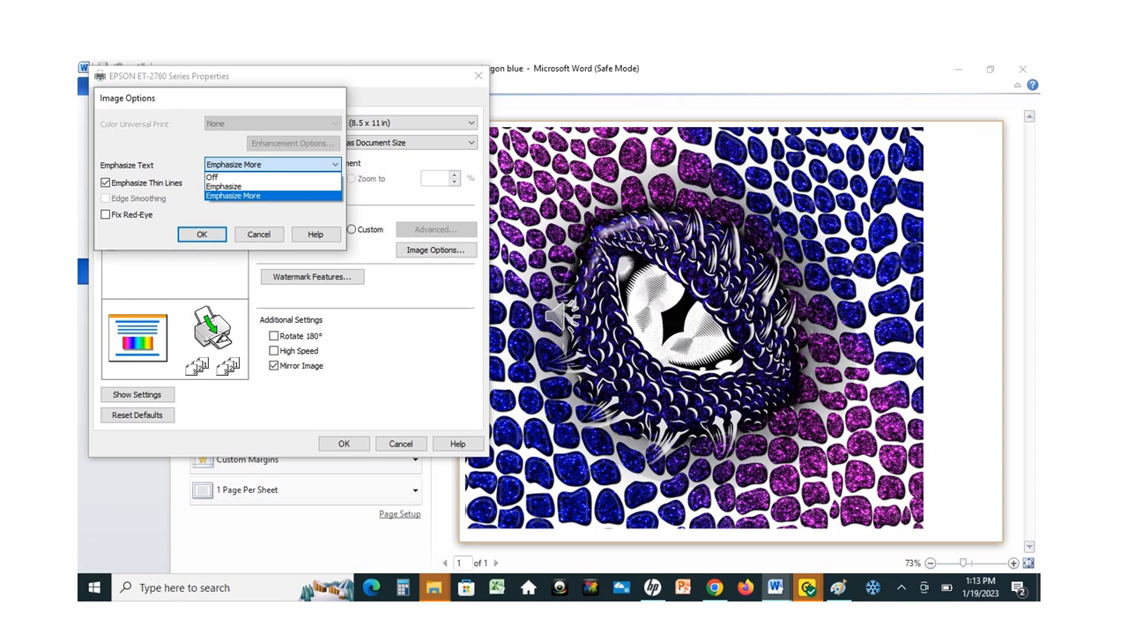
Apply Emphasize More for text with Emphasize Thin Lines kept on
click(201, 232)
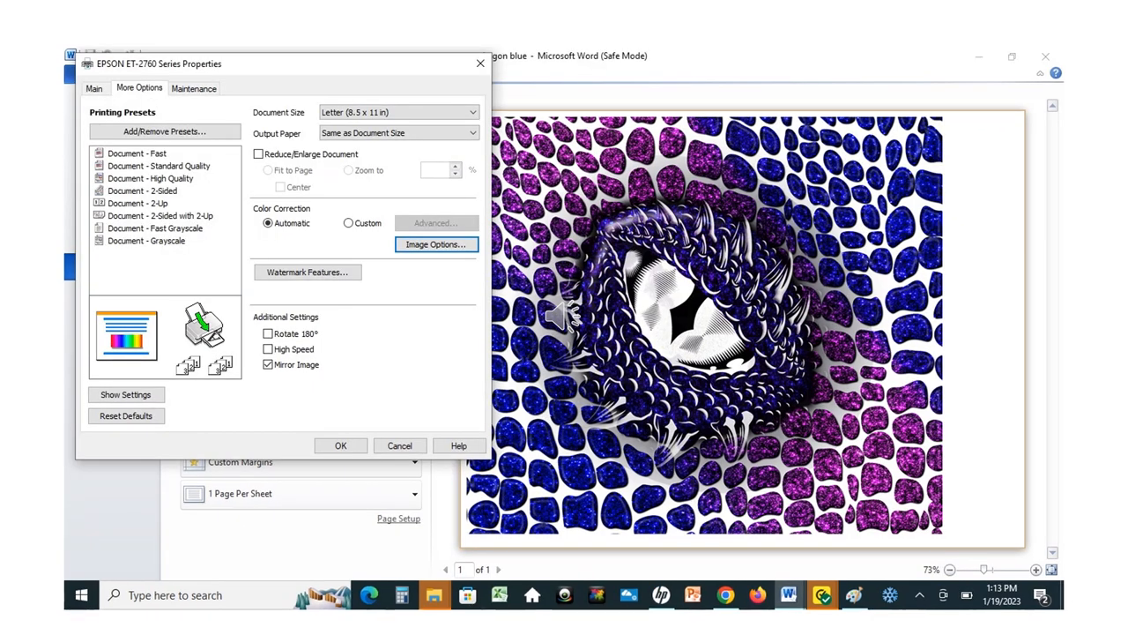